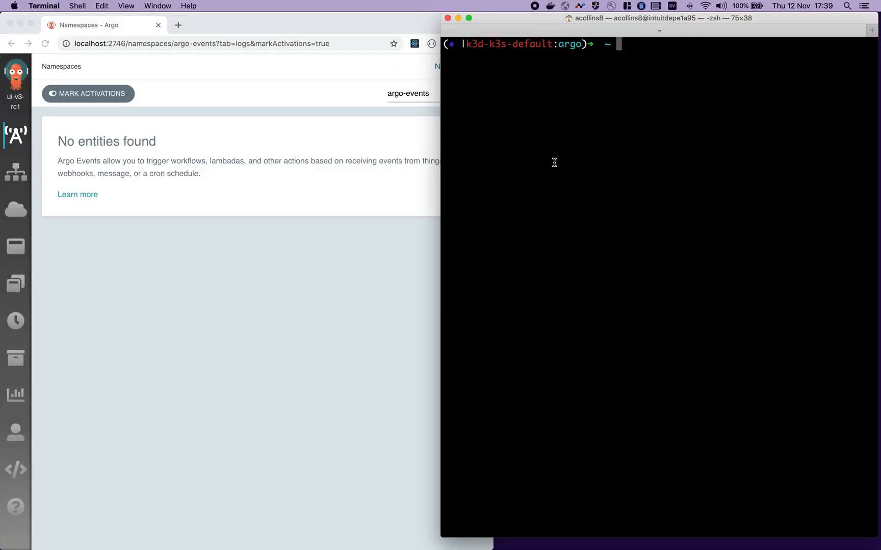
text(kubectl apply -n argo-events -f https://raw.githubusercontent.com/argoproj/argo-events/stable/manifests/install.yaml)
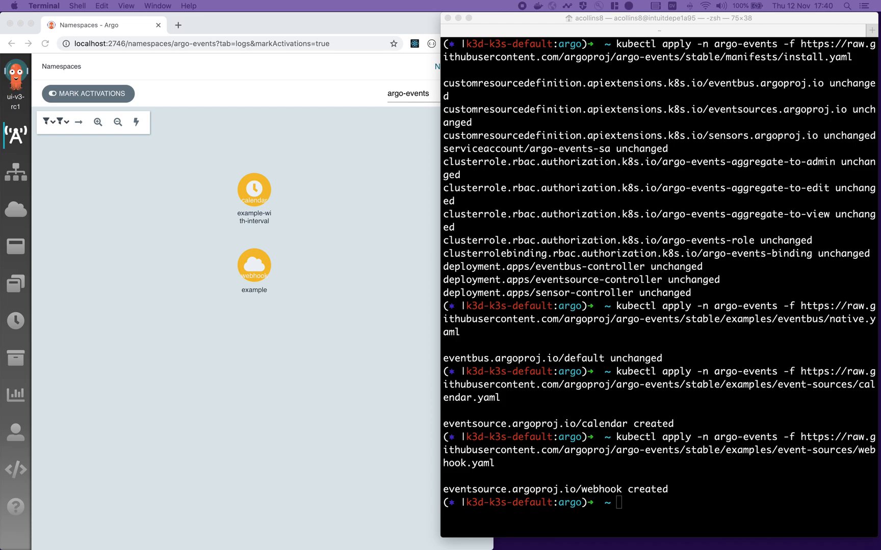
mouse_move(768, 231)
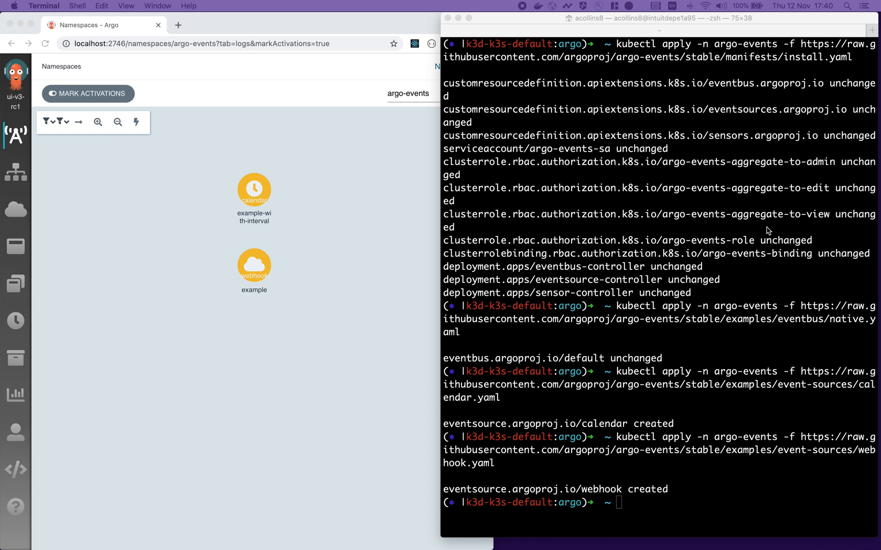